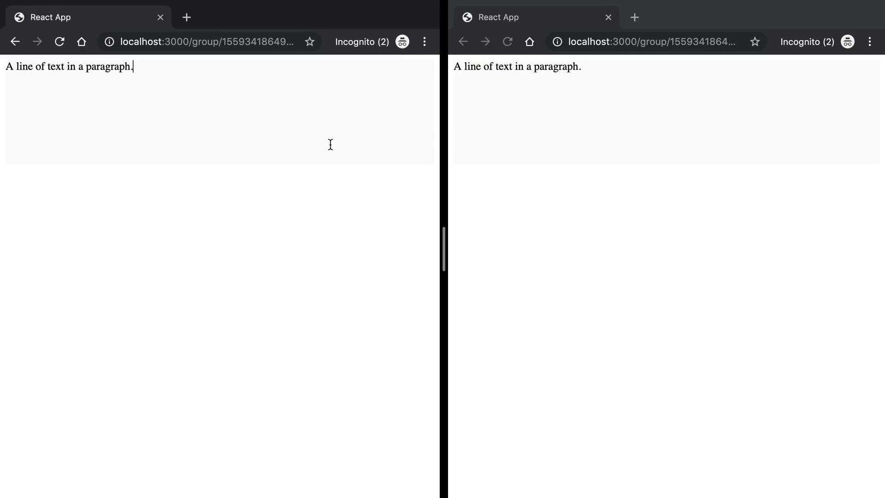
mouse_move(199, 91)
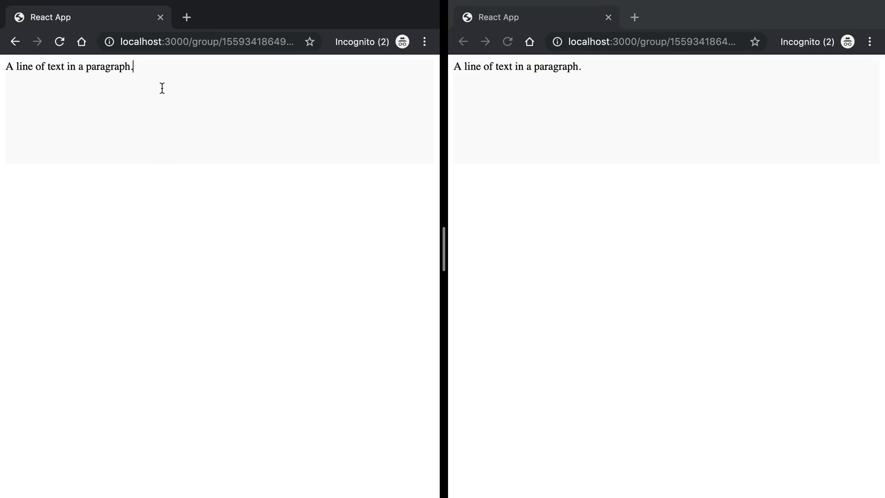
Step: Add a 'bold' button above the Editor that calls editor.current!.addMark('bold')
double_click(108, 67)
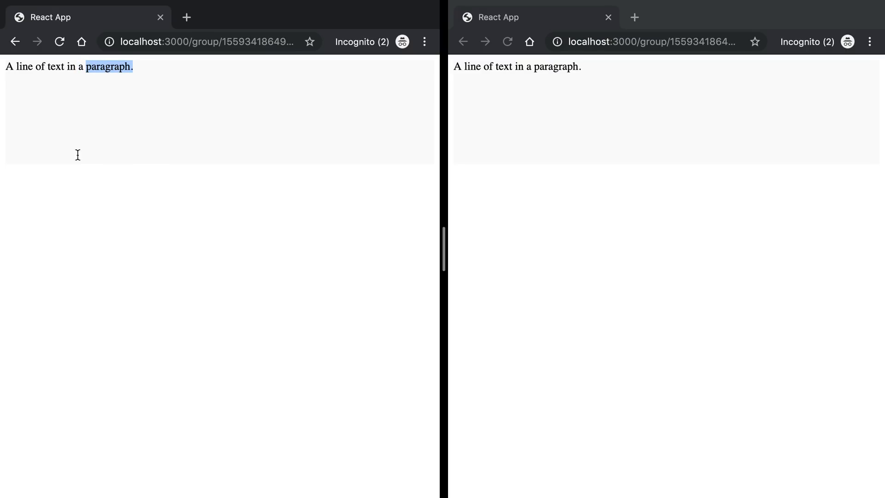
mouse_move(112, 134)
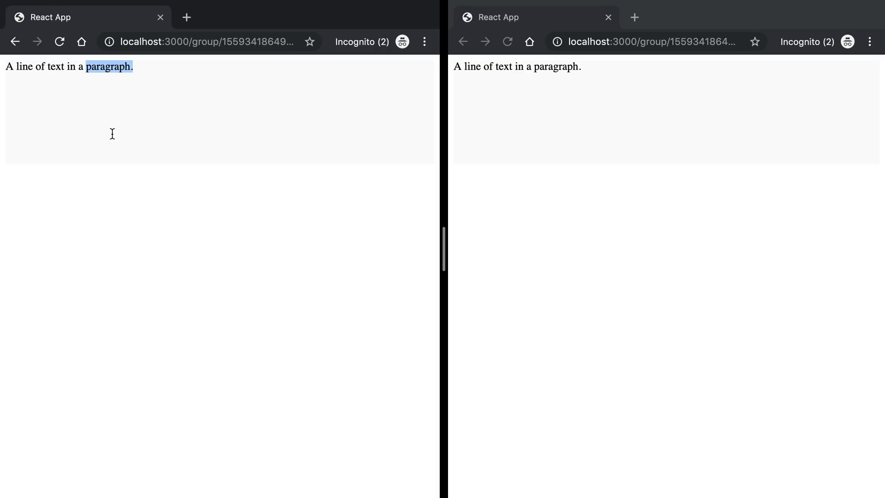
click(111, 133)
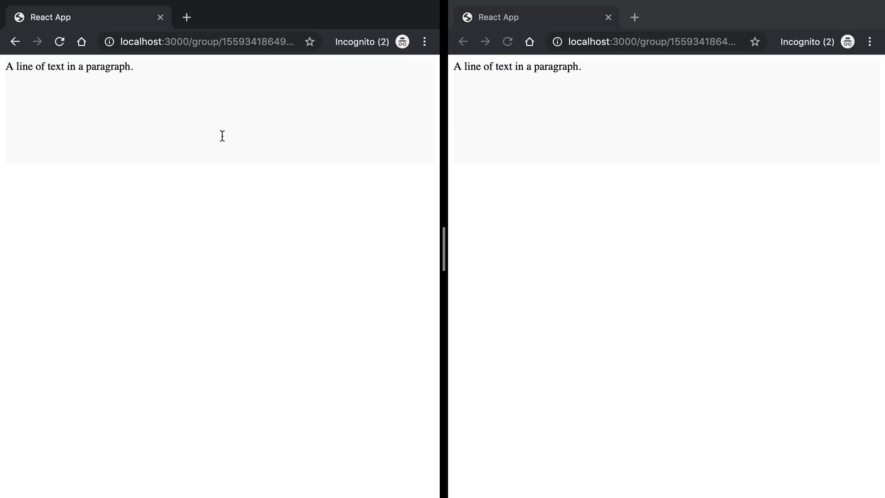
mouse_move(395, 259)
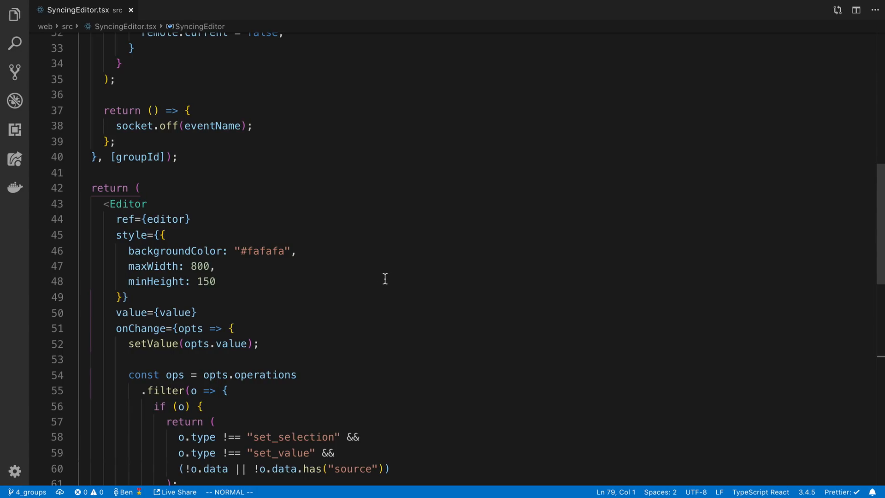
mouse_move(178, 190)
text(// bold selected text)
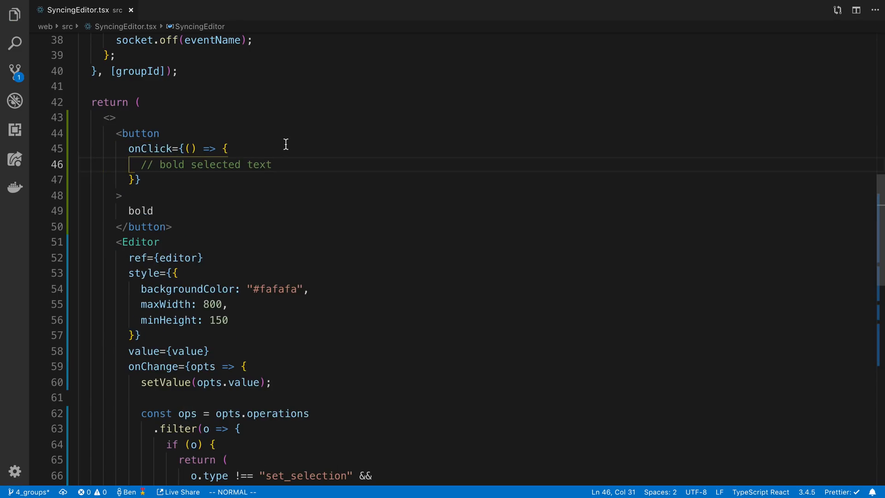
mouse_move(283, 164)
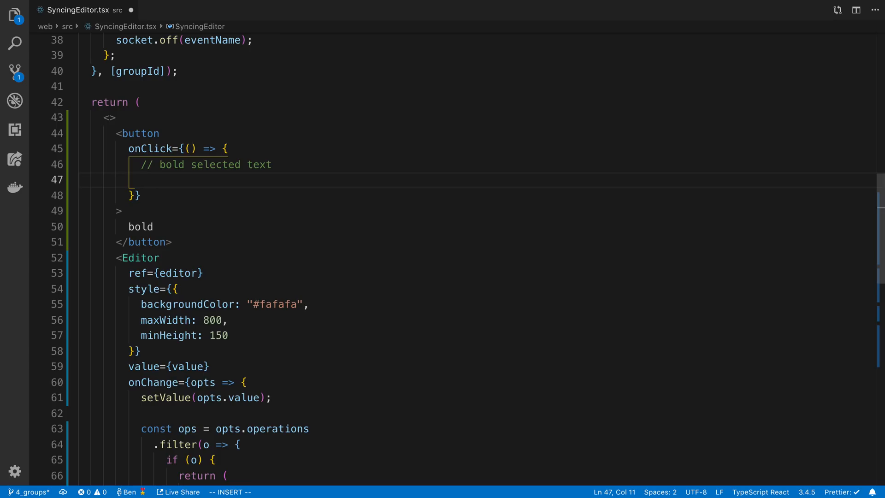
text(t)
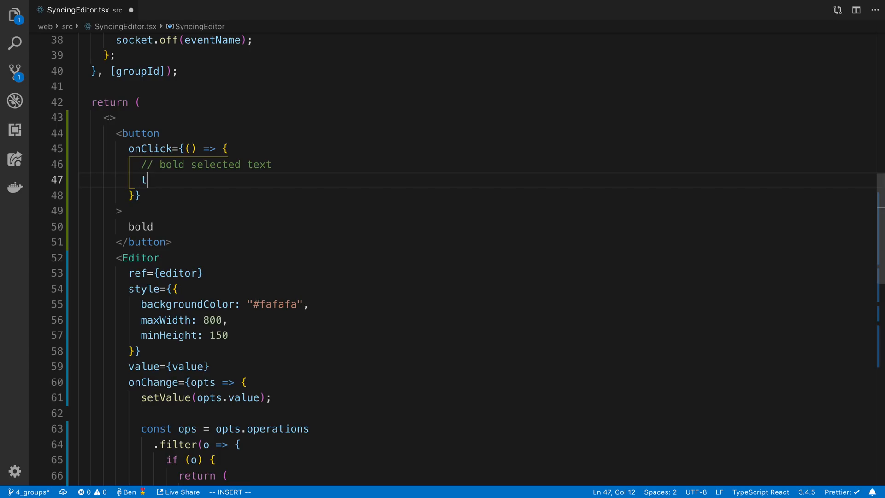
text(editor.current!.addMark(')
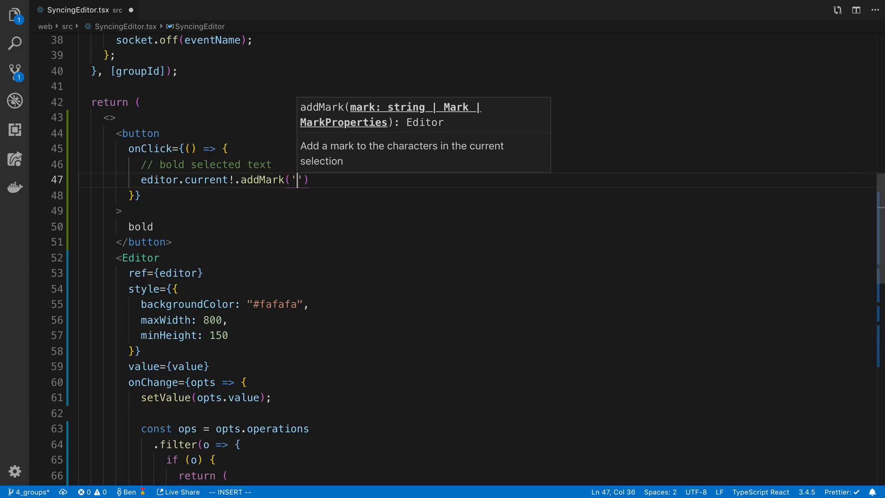
text(bold)
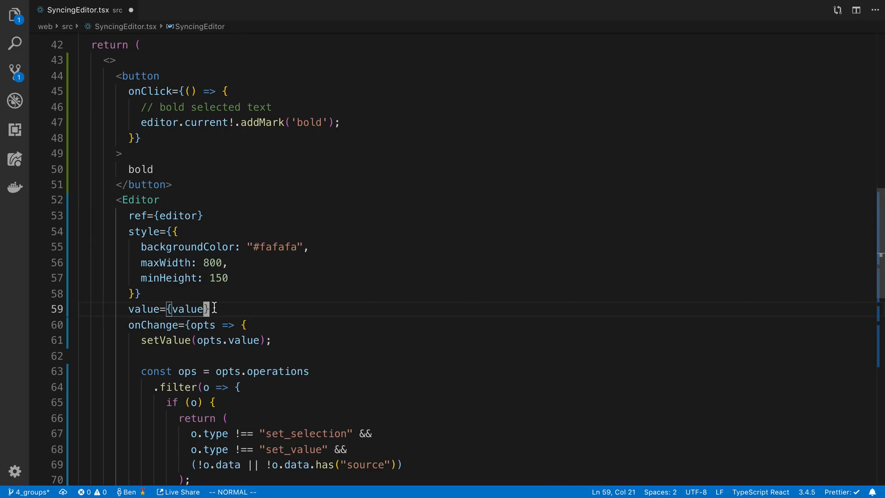
Step: Add a renderMark prop taking (props, _editor, next) to the Editor
text(on)
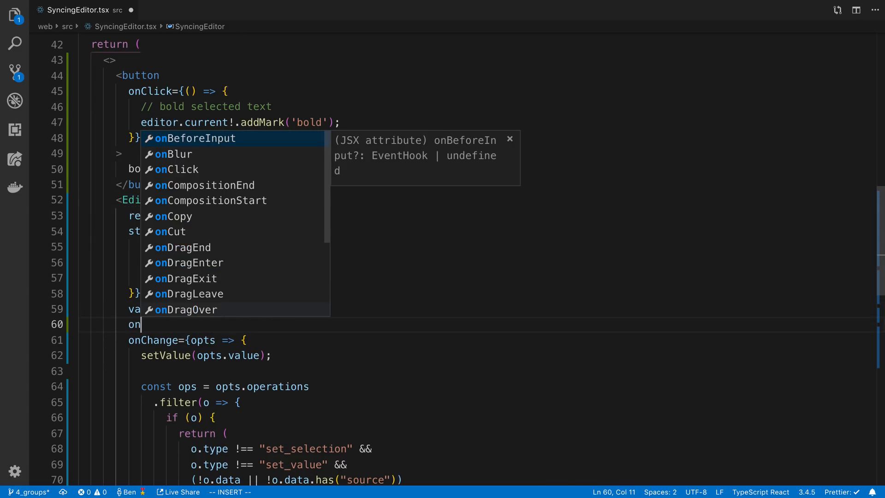
text(Rend)
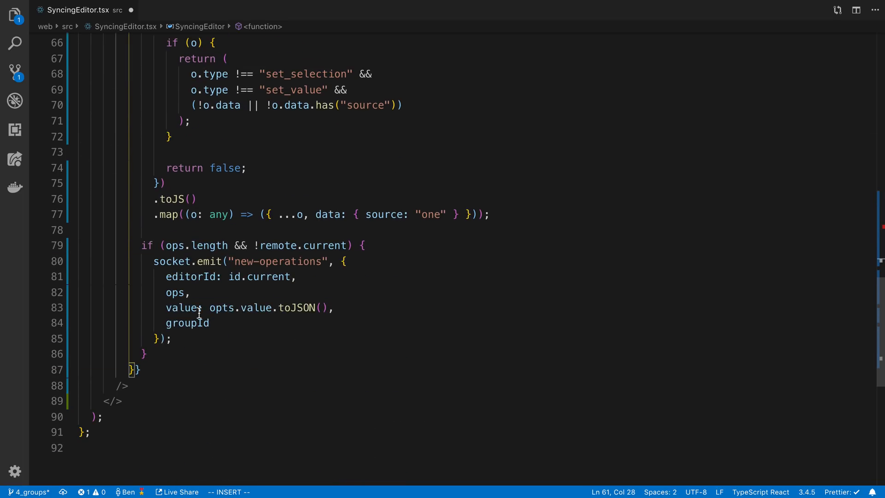
text(renderMark={() => {)
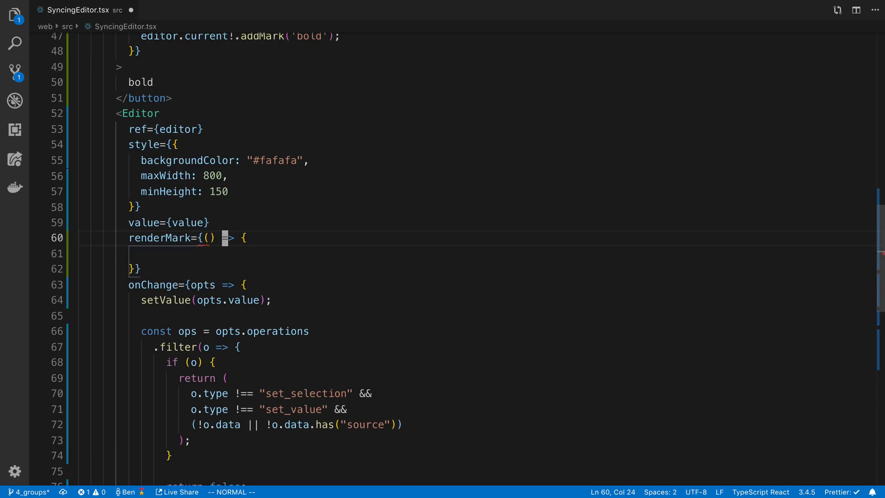
text(p)
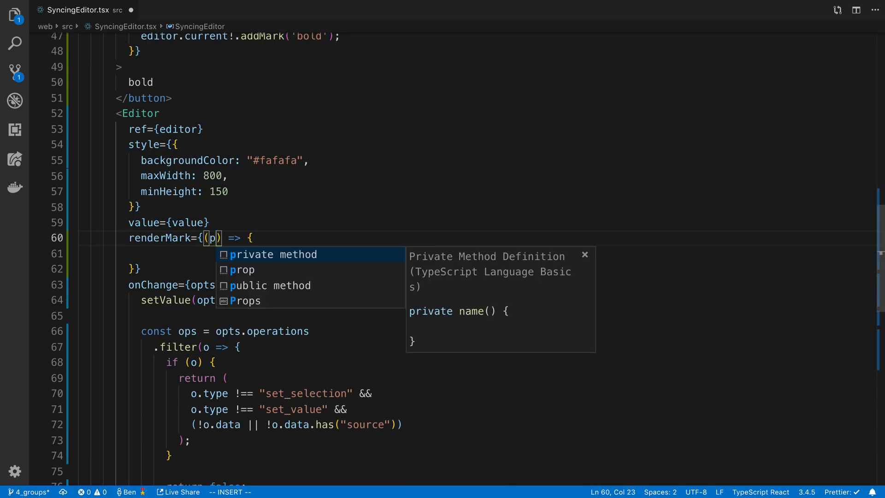
text(rops, editor)
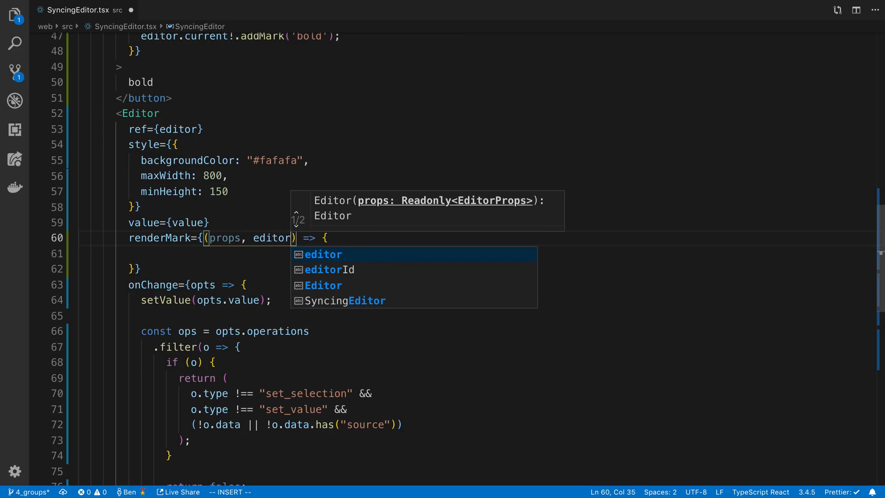
key(Escape)
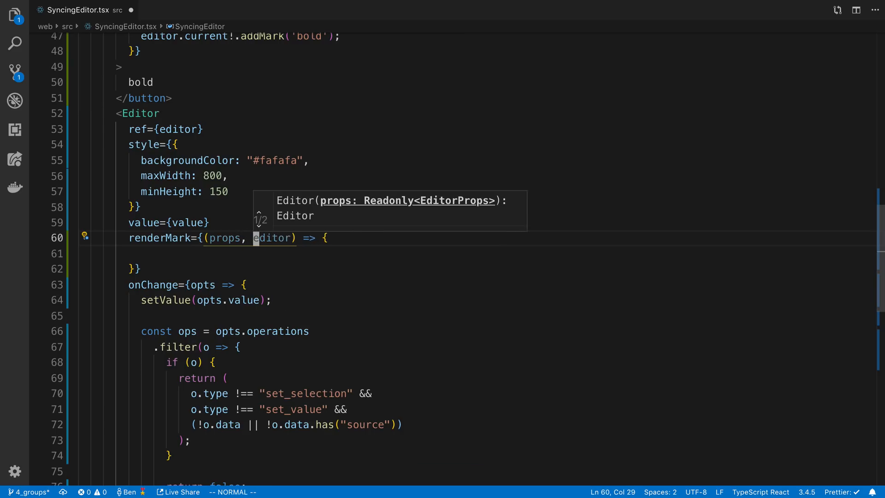
text(_editor,)
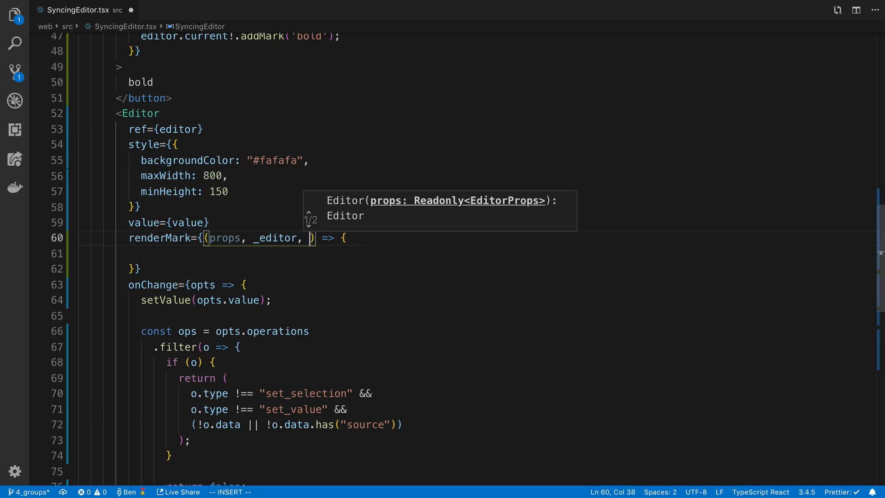
text(next)
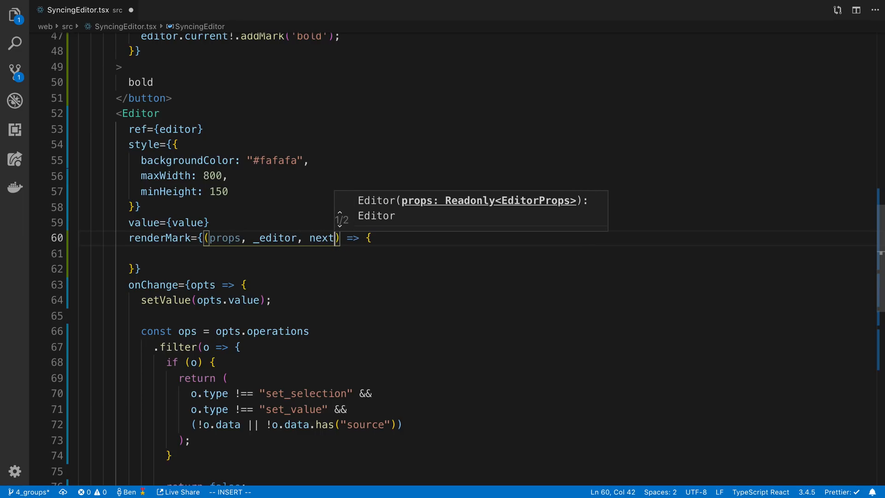
Step: Return <strong>{props.children}</strong> for bold marks, otherwise return next()
text(if ()
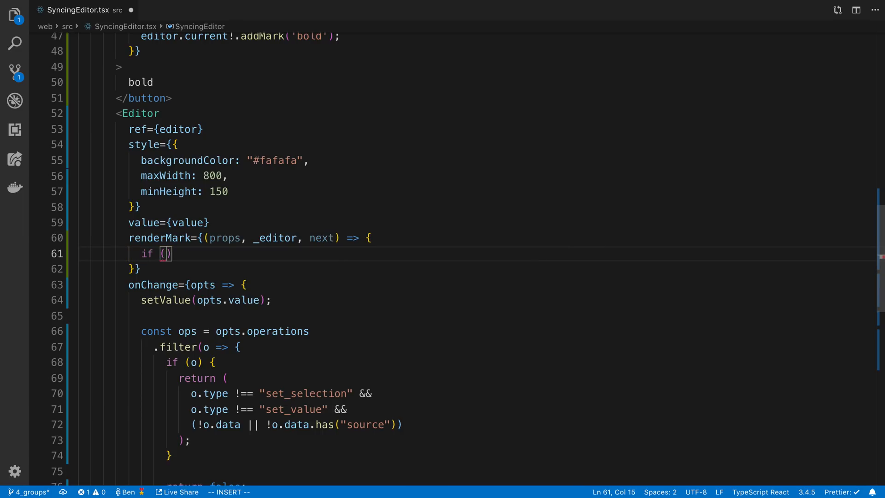
text(props.)
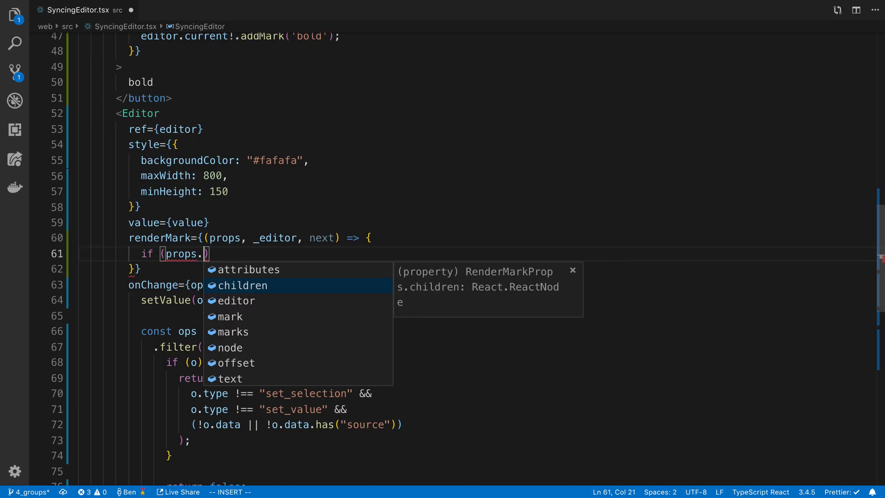
text(mark.type === 'bold)
text(ret)
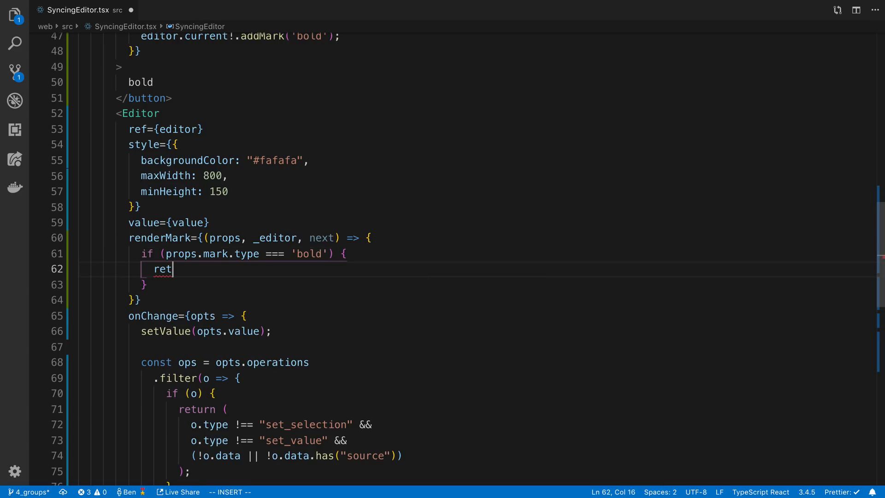
text(urn <b)
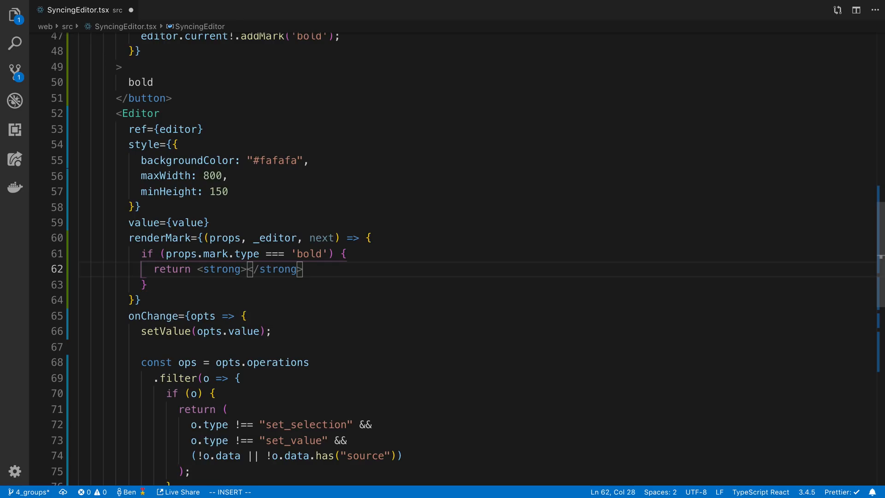
text({props.children)
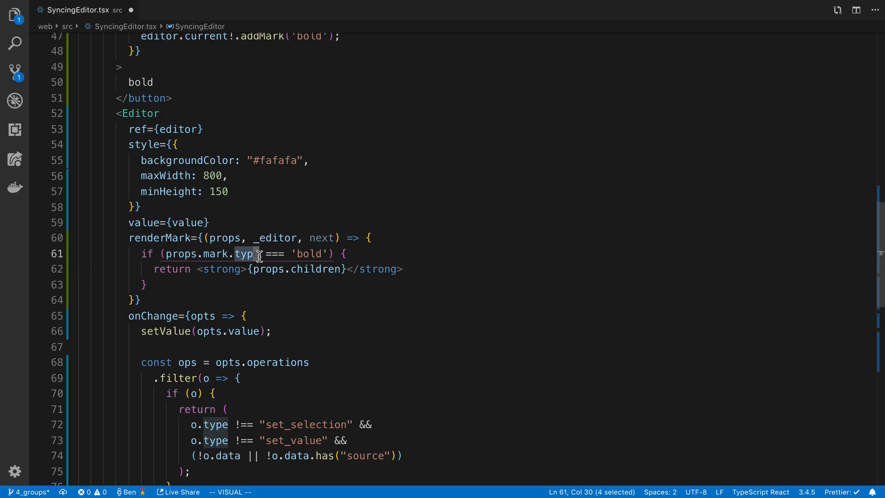
key(Escape)
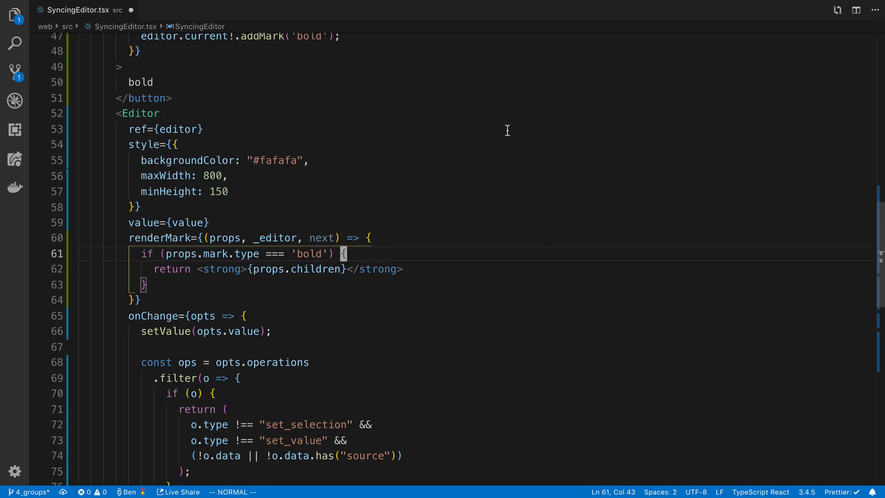
mouse_move(361, 301)
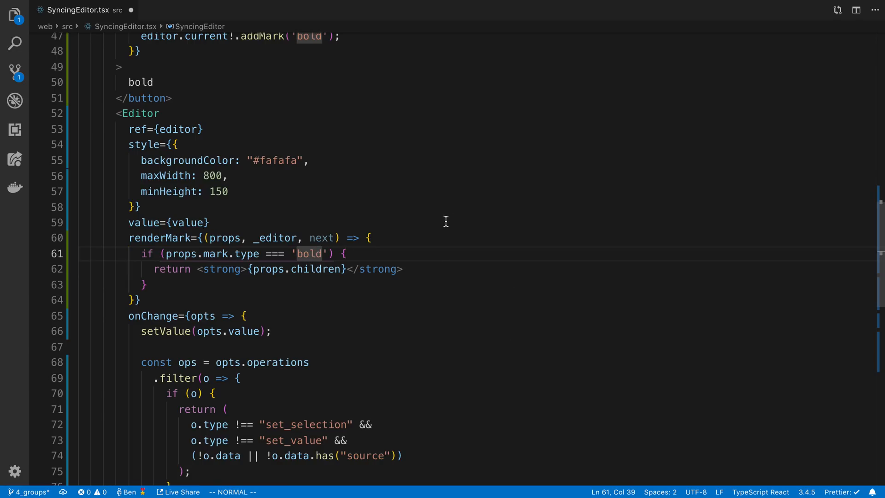
click(144, 285)
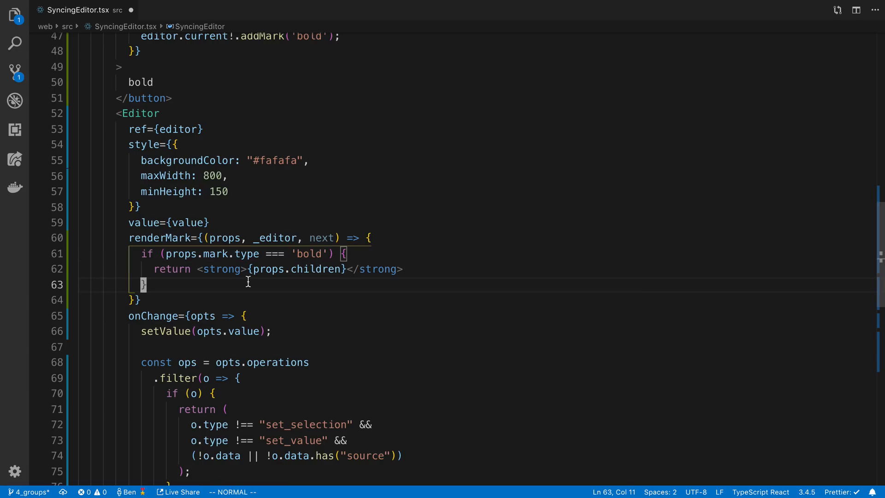
text(return ne)
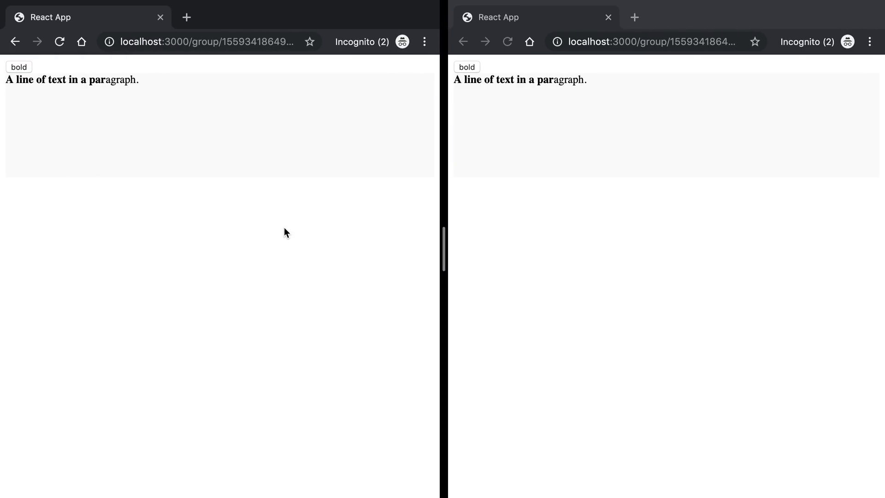
mouse_move(86, 88)
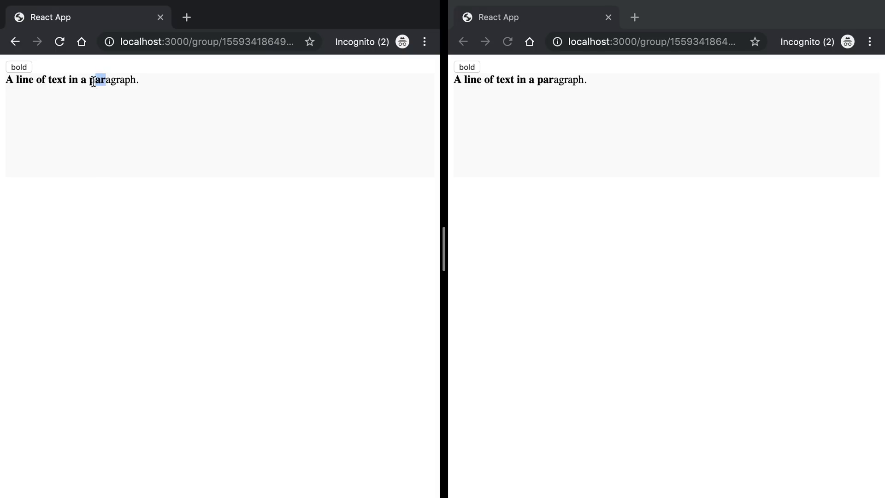
Step: Replace the selected letters in the left editor with 'starting over'
drag(94, 79, 6, 79)
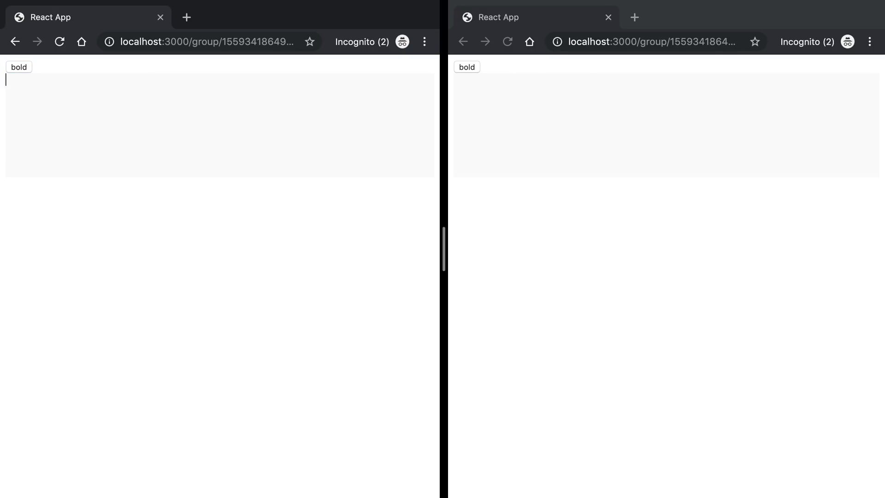
text(starting over)
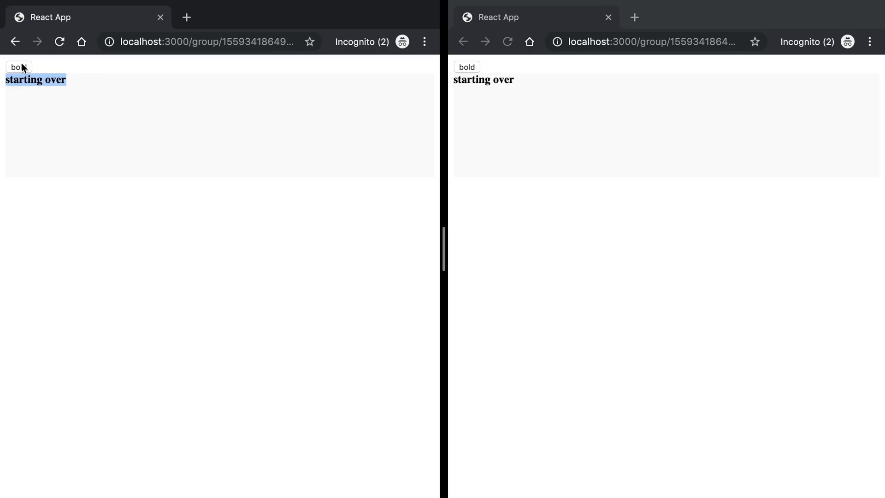
mouse_move(41, 73)
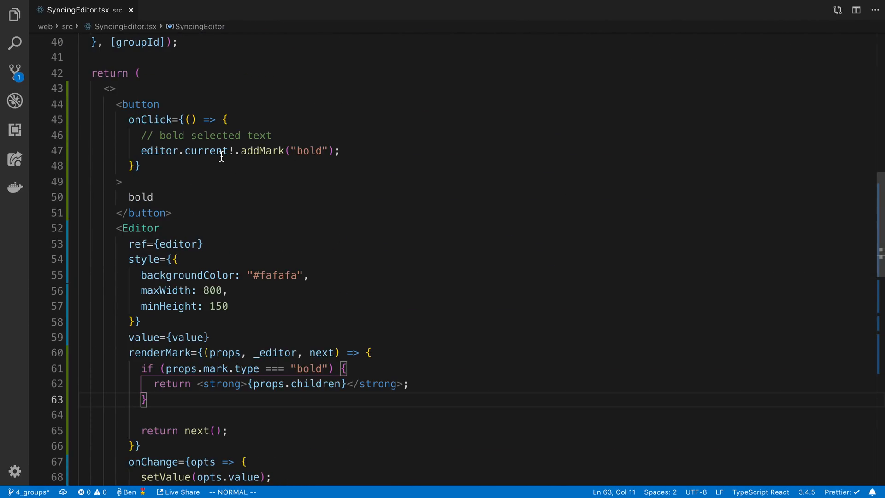
Step: Rename addMark to toggleMark in the bold button's handler
double_click(262, 150)
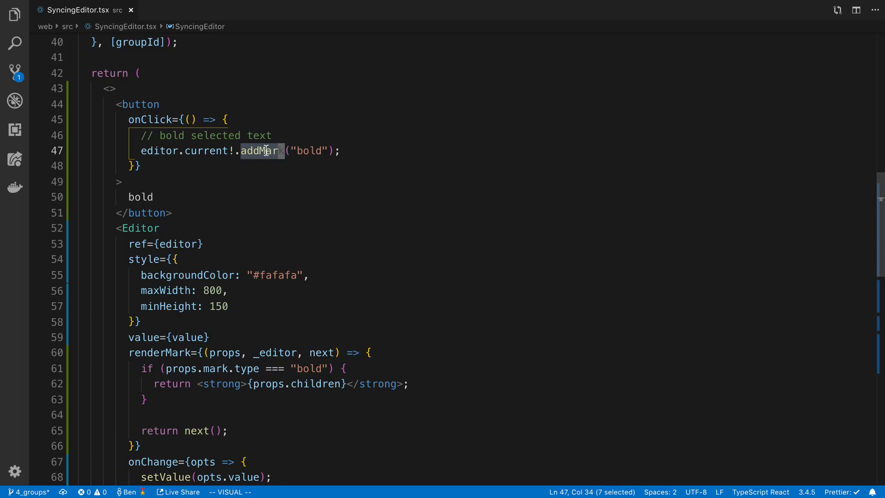
text(to)
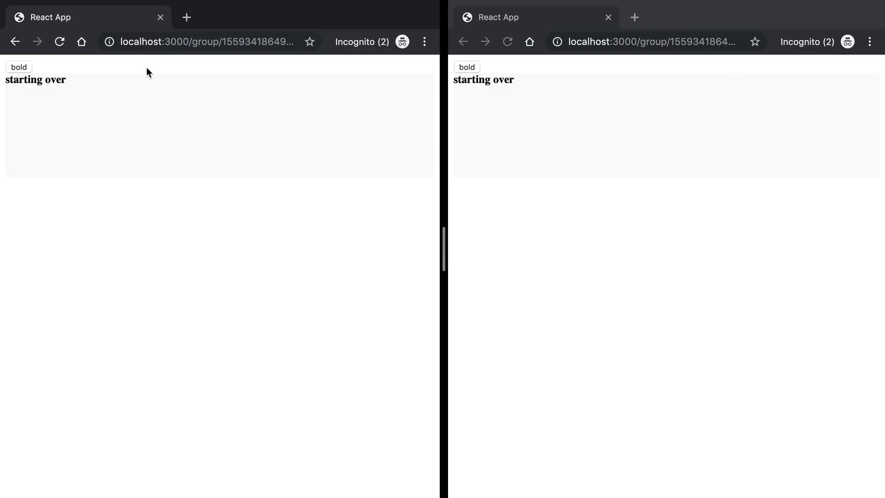
click(19, 67)
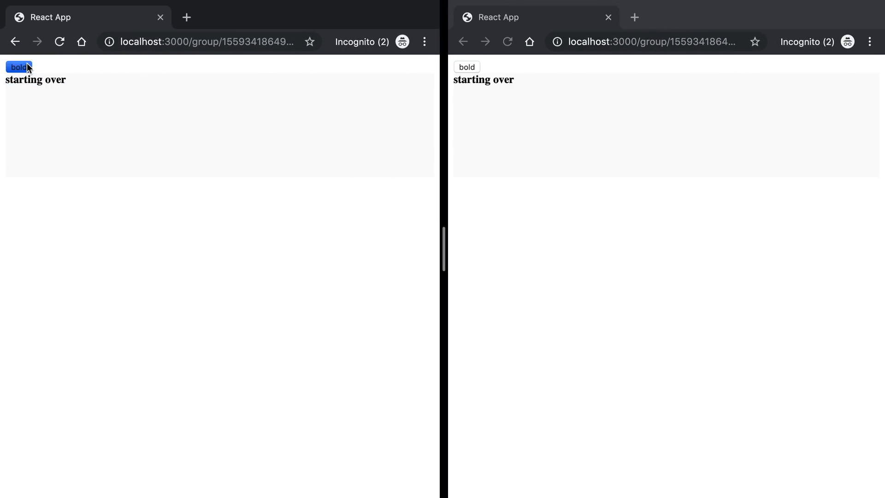
click(18, 67)
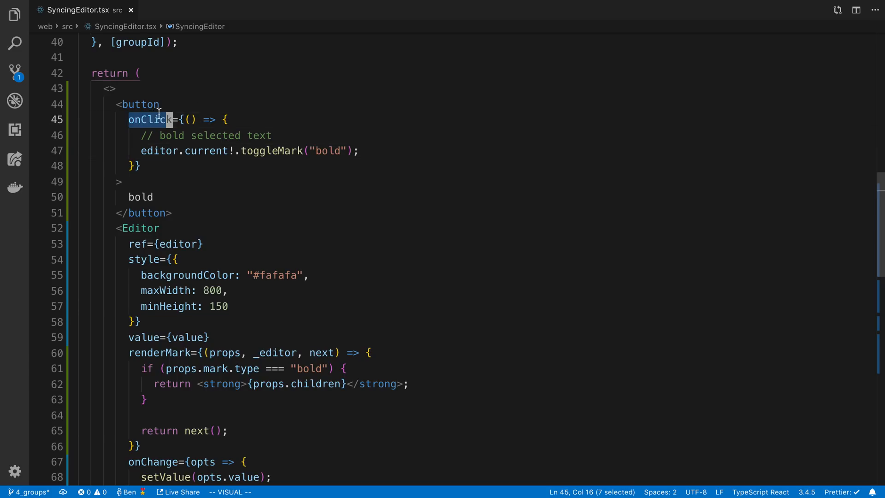
Step: Switch the bold handler to onMouseDown, calling e.preventDefault() first
key(Escape)
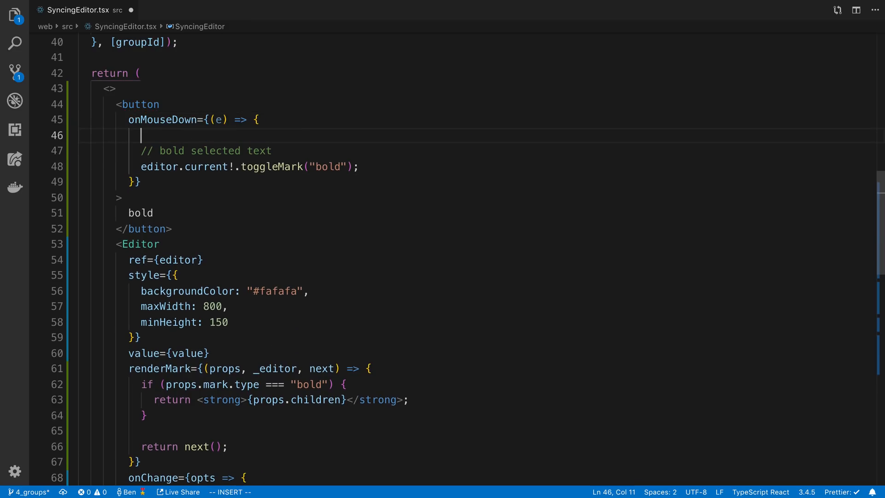
text(e.preventDefault();)
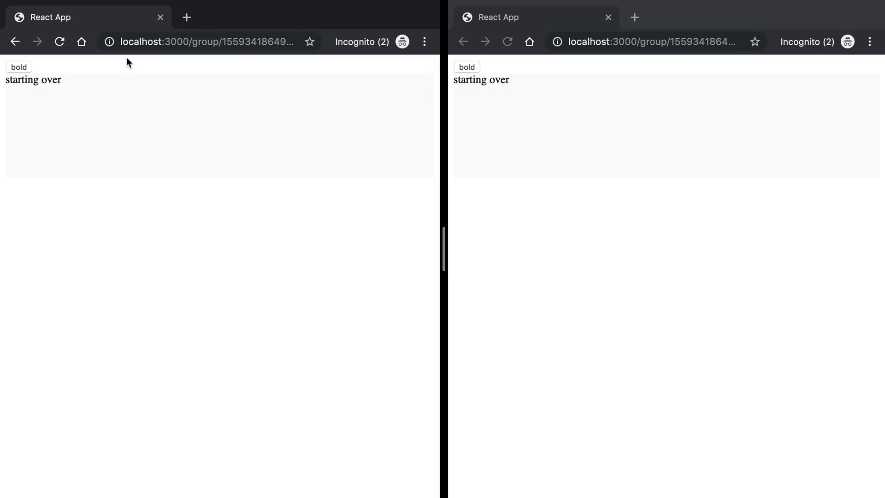
Step: Select 'starting over' in the left window and toggle its bold mark off
click(19, 66)
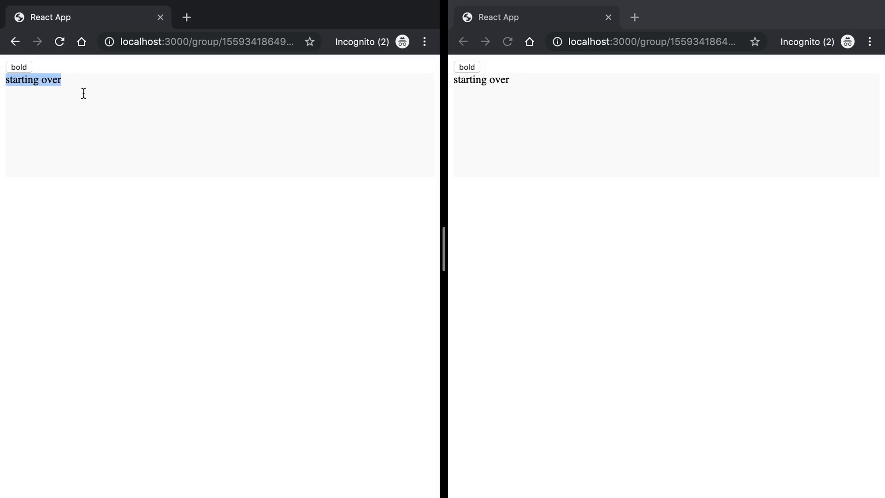
mouse_move(214, 120)
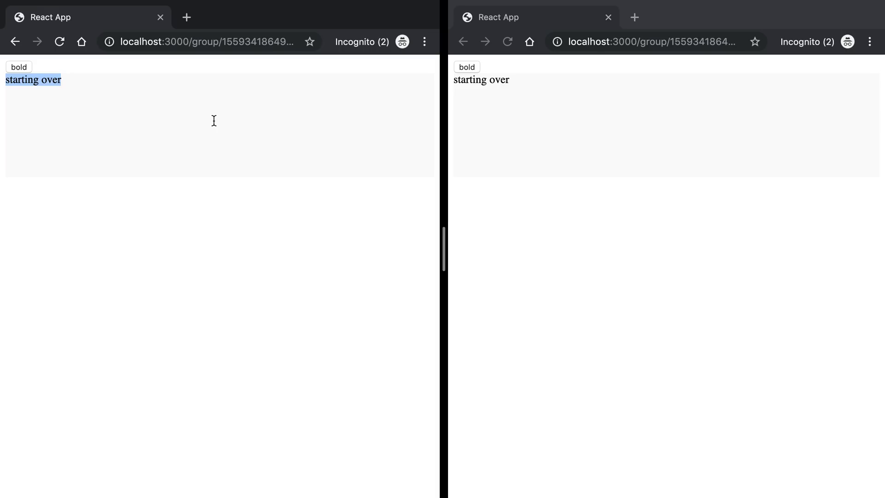
click(466, 68)
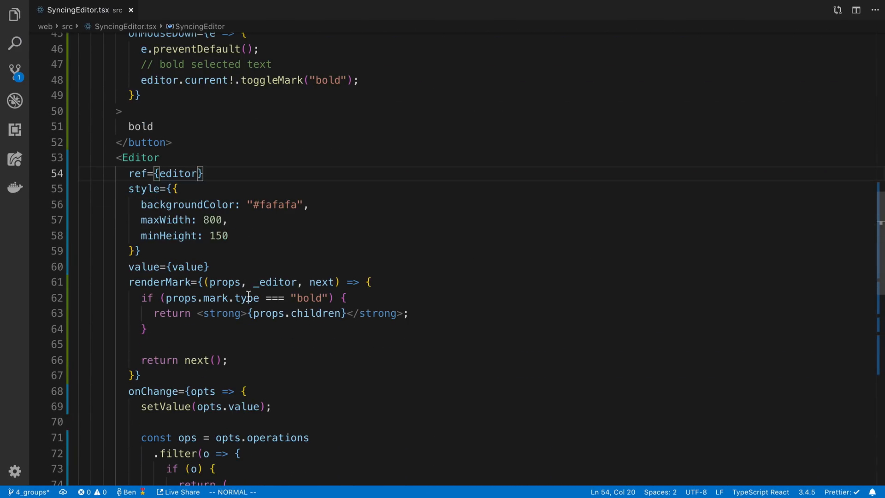
Step: Style the <strong> tag with letterSpacing 1 and color pink
click(219, 313)
text( sty)
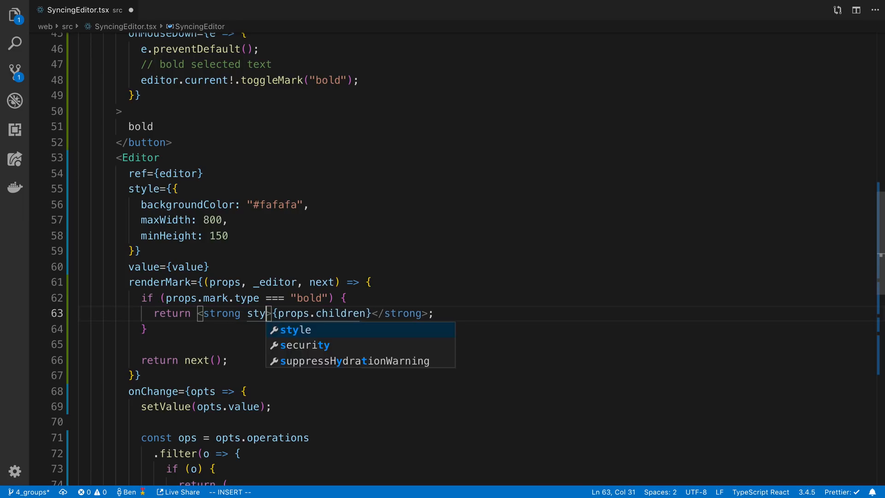
key(Enter)
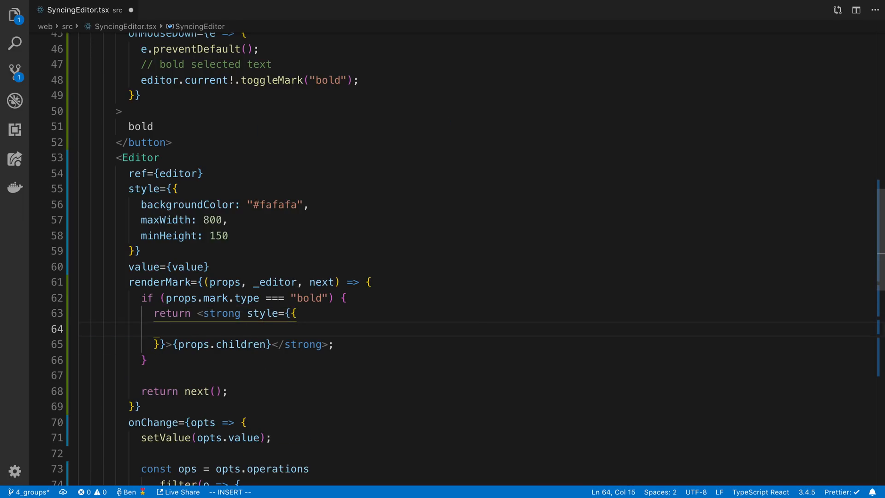
text(letterSpacing:)
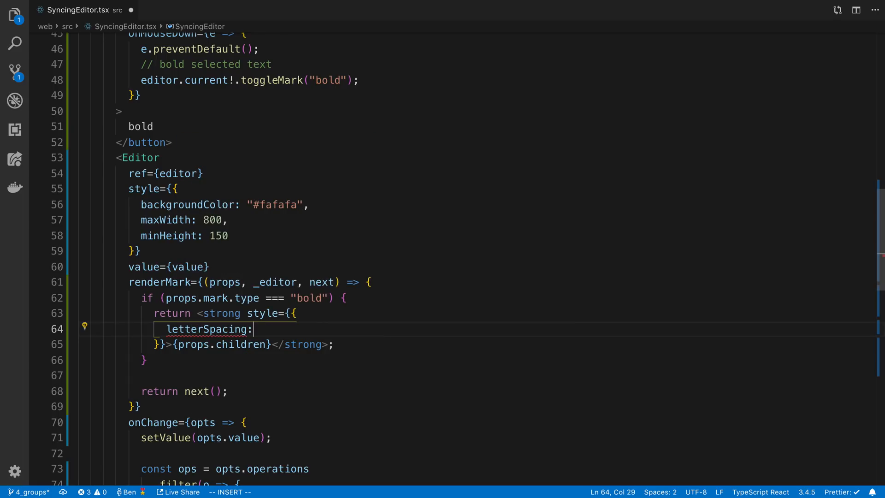
text(1,)
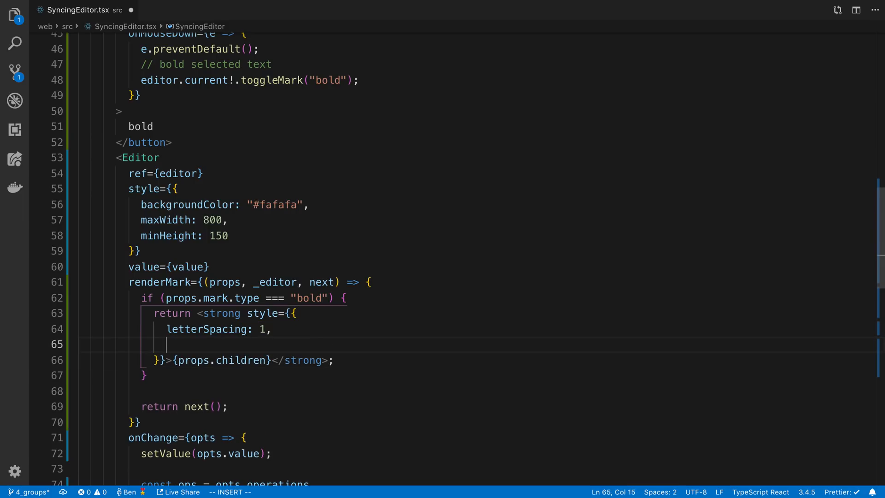
text(color:)
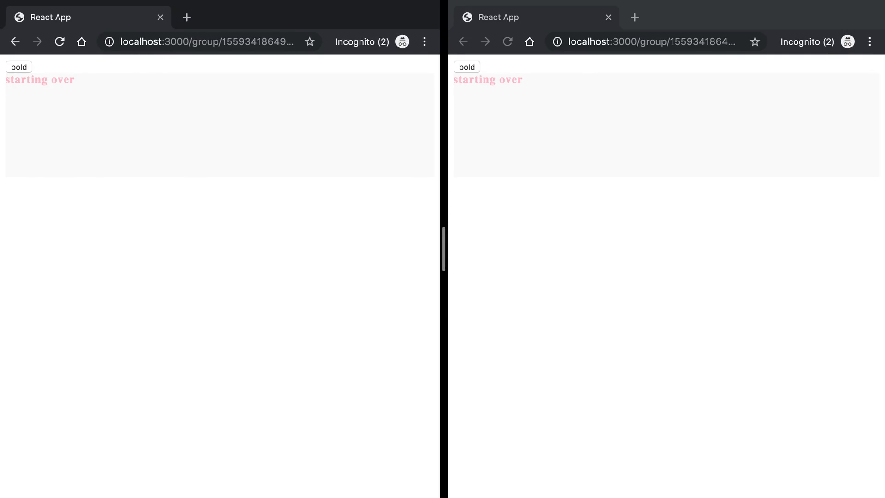
Step: Type 'not piunk' after the pink 'starting over' text
text(not piunk)
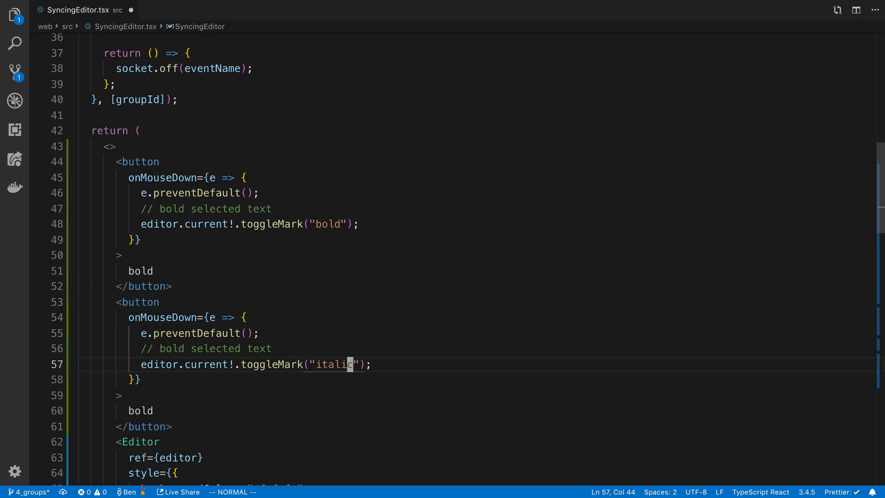
Step: Add a props.mark.type italic branch to renderMark and relabel the second button 'italic'
scroll(down, 3)
text(} else if ()
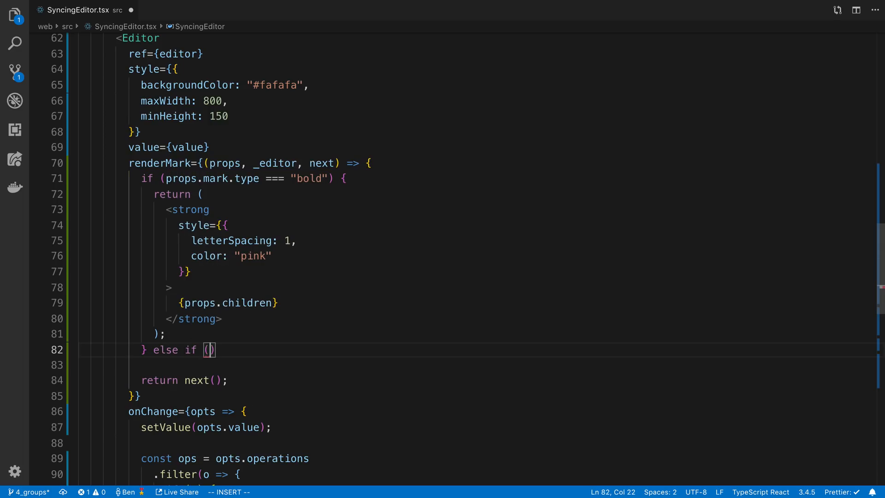
text(props.mark.type === 'italic)
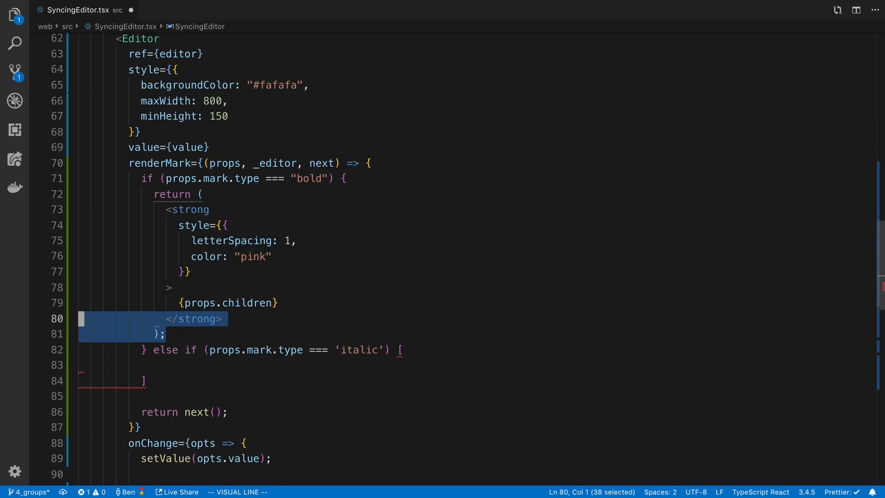
key(y)
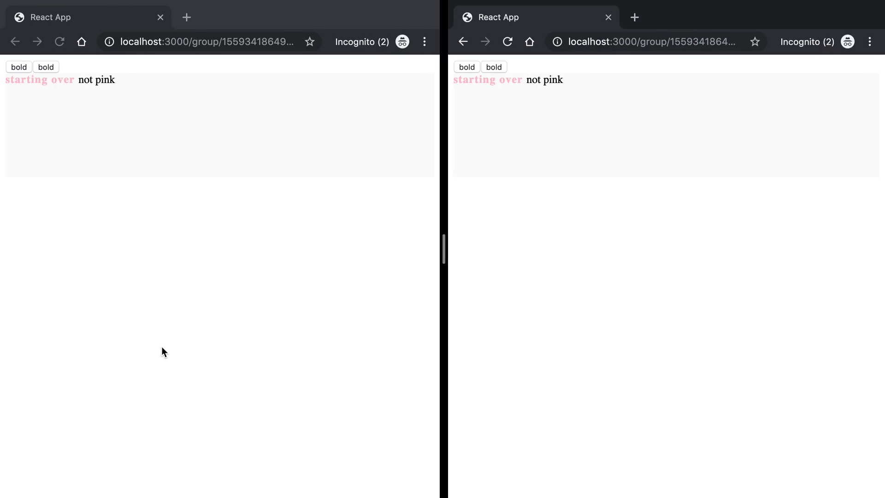
double_click(104, 79)
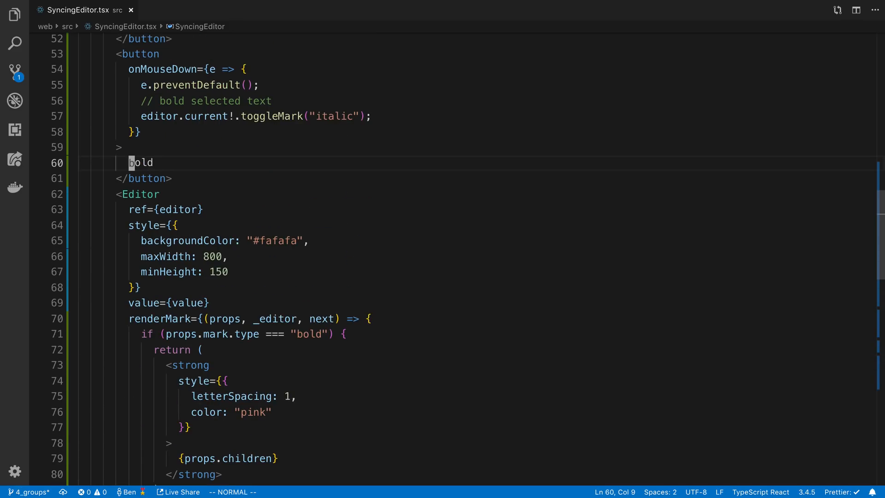
text(italic)
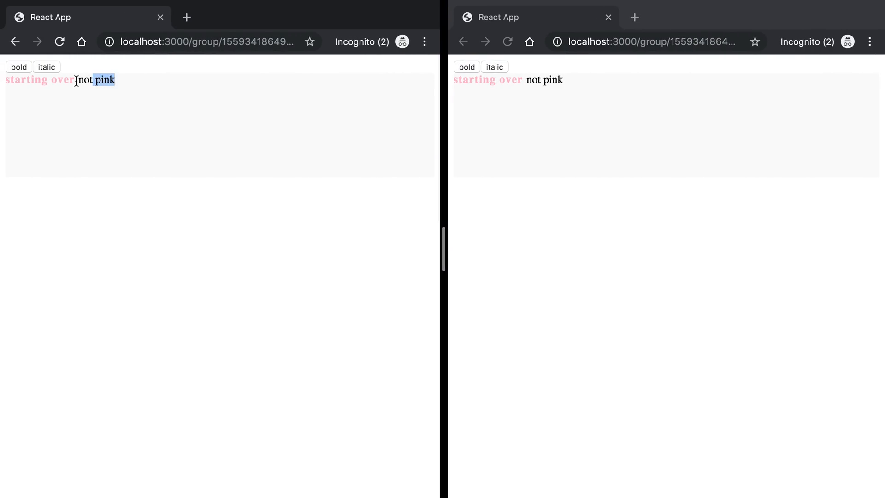
Step: Select the word 'pink' and apply the italic mark
click(46, 66)
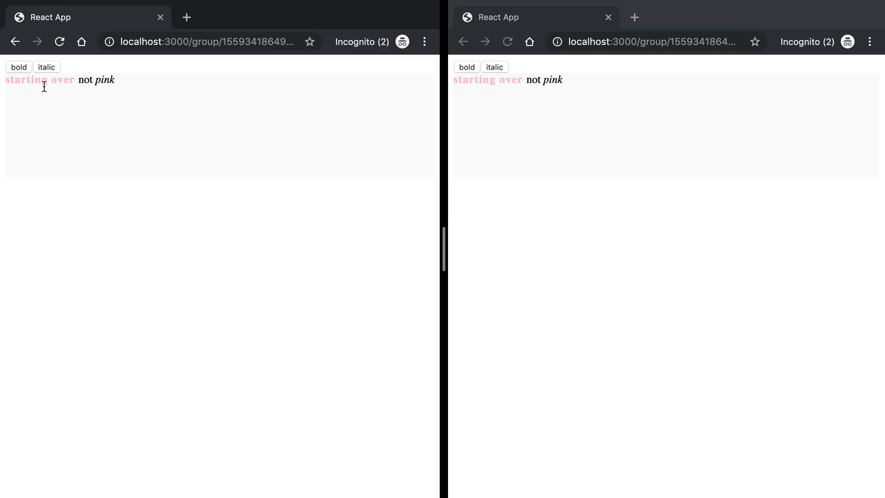
double_click(104, 79)
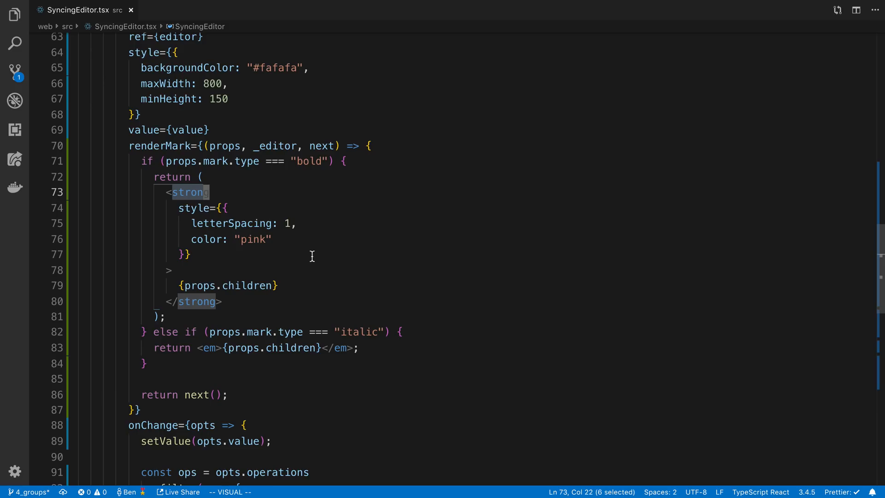
key(Escape)
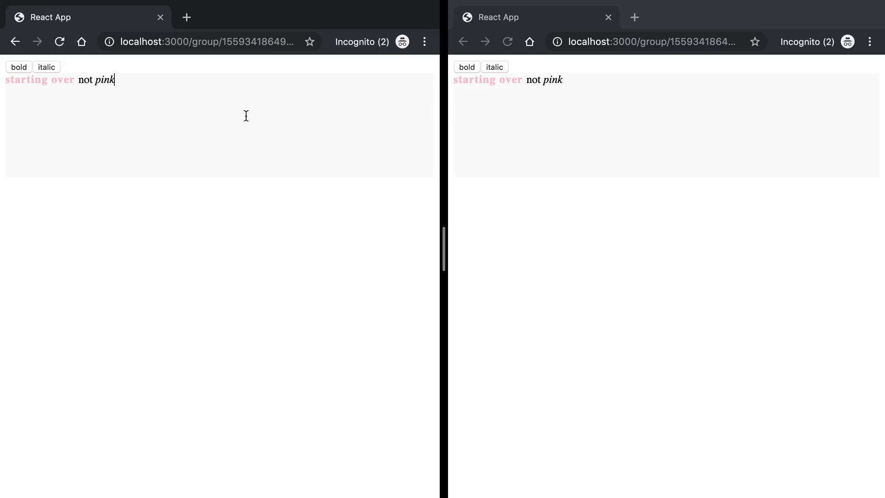
mouse_move(242, 119)
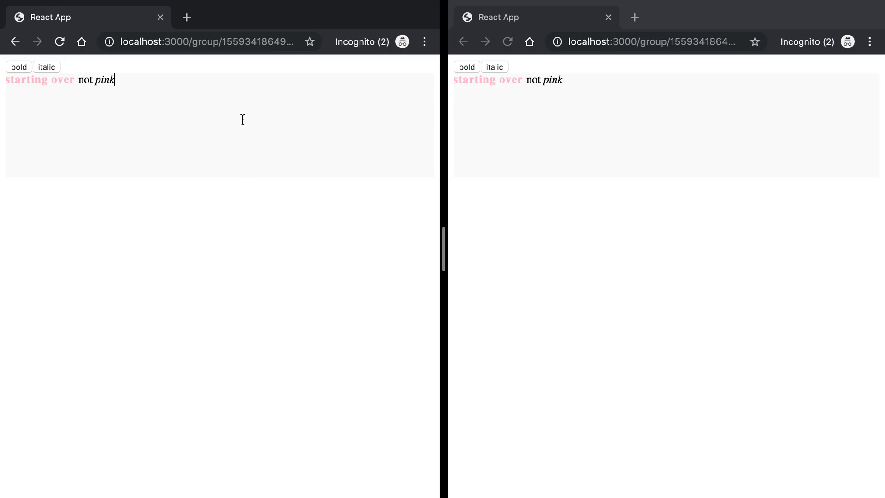
mouse_move(177, 88)
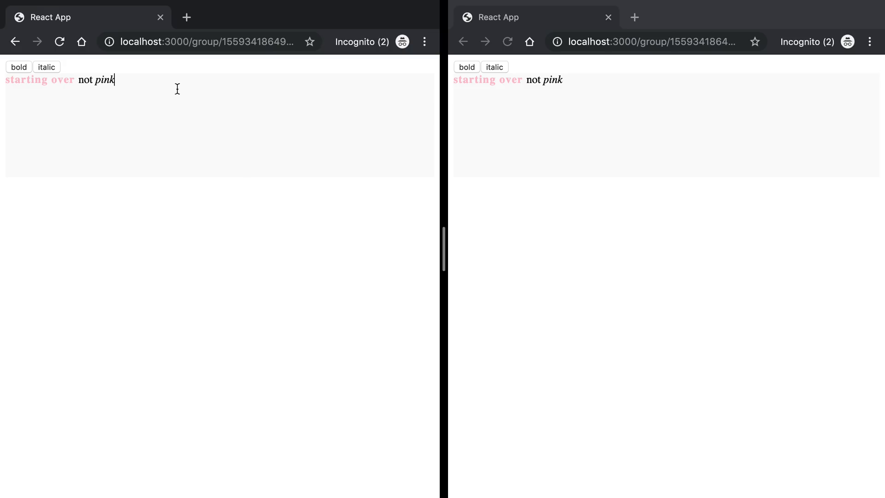